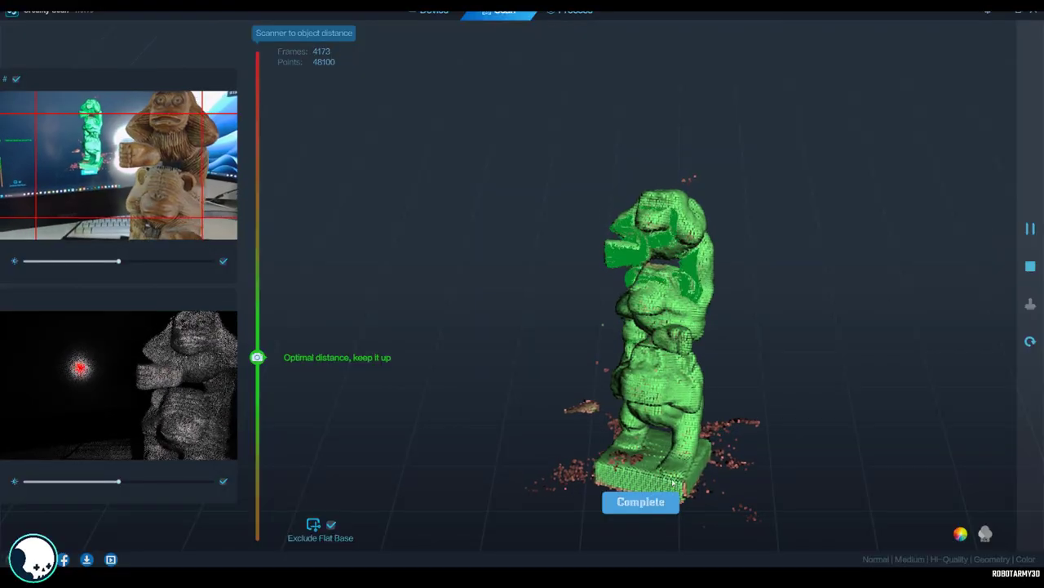
Complete the scanning session and confirm to process the textured statue model
click(640, 501)
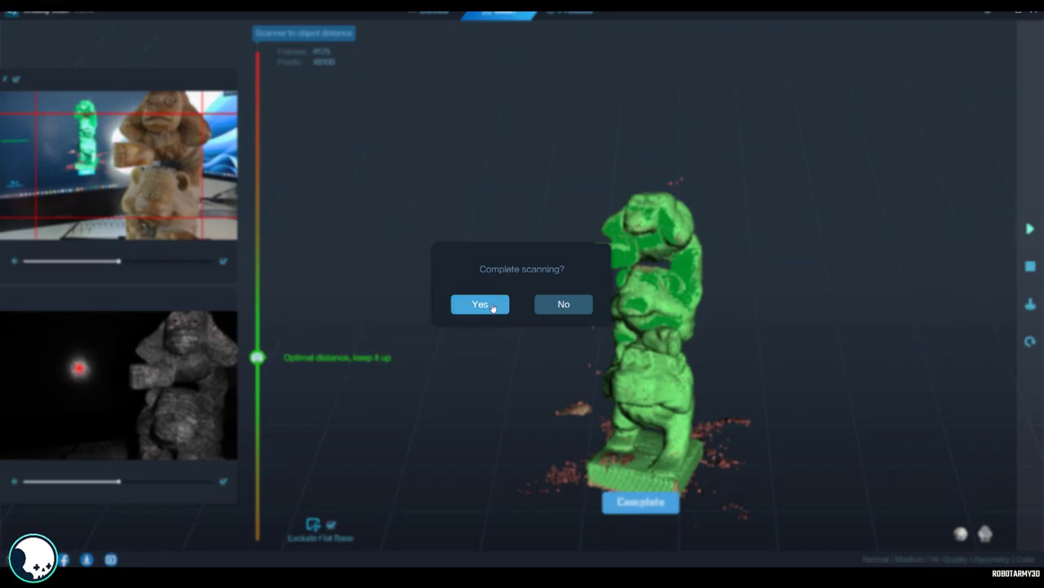
click(480, 303)
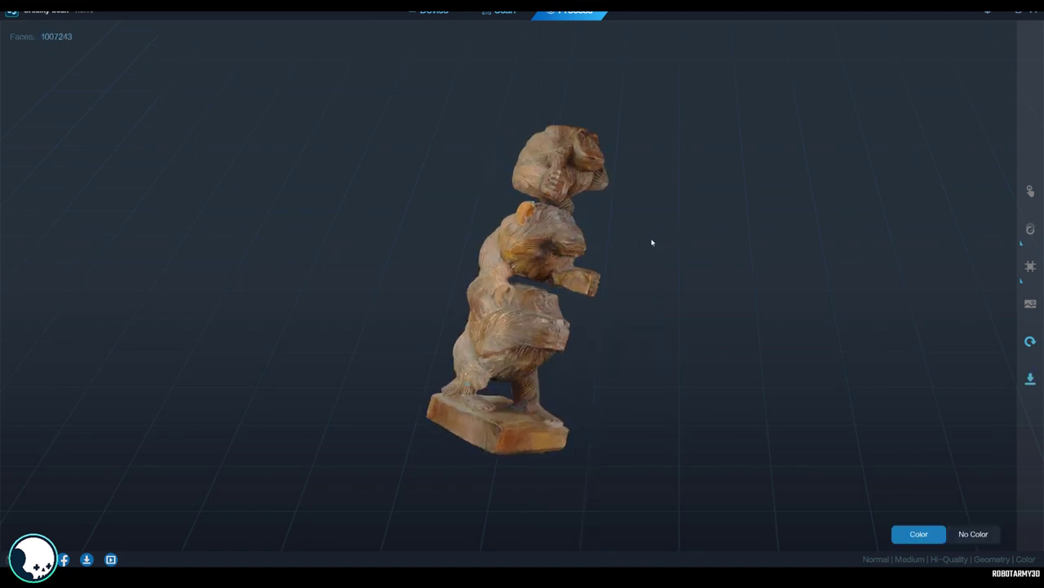
Orbit the textured statue to inspect its back, sides, front and the monkeys' details
drag(652, 242, 710, 268)
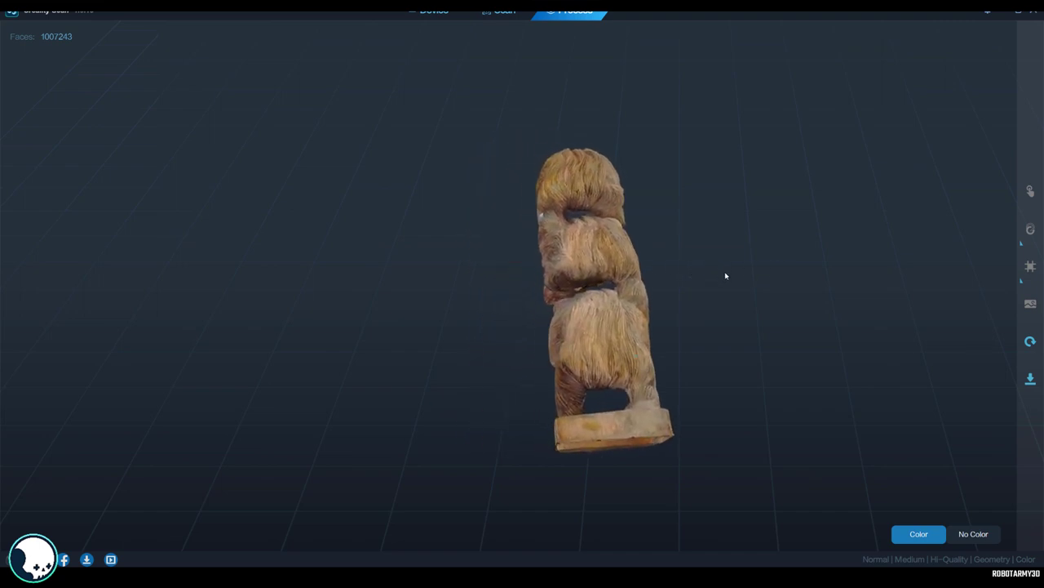
drag(726, 276, 608, 284)
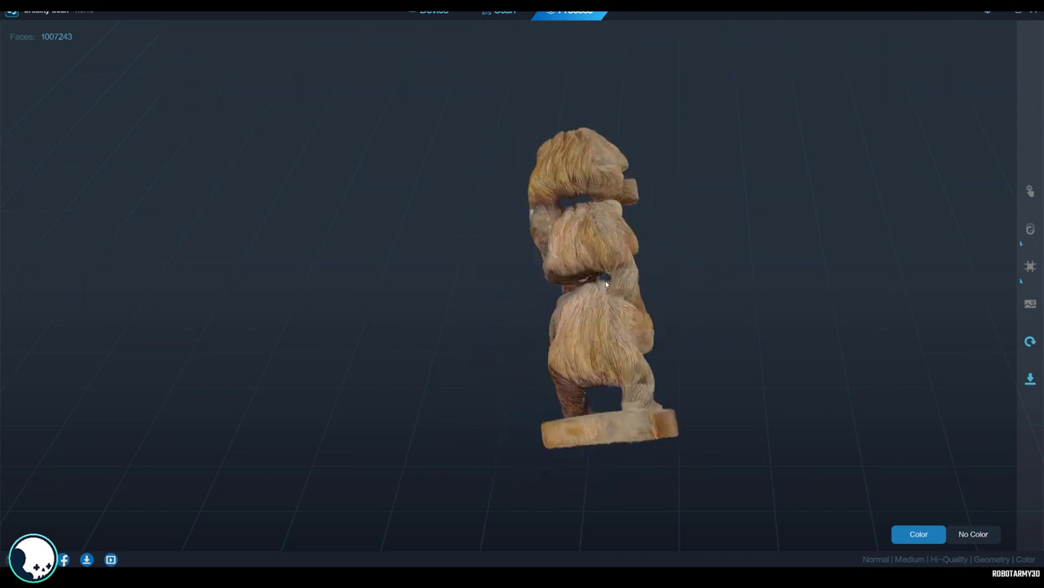
drag(607, 285, 502, 248)
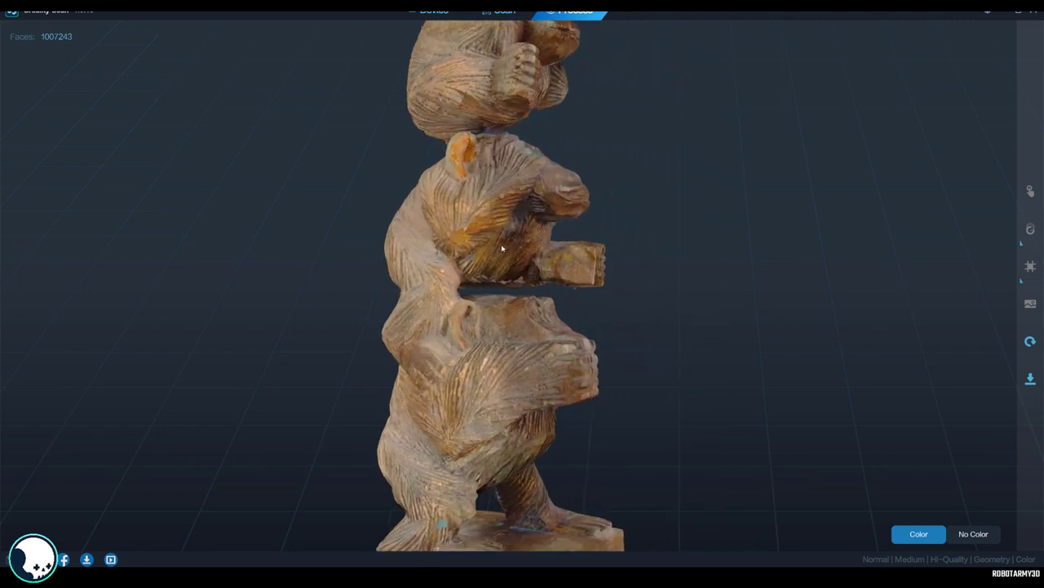
drag(502, 248, 532, 173)
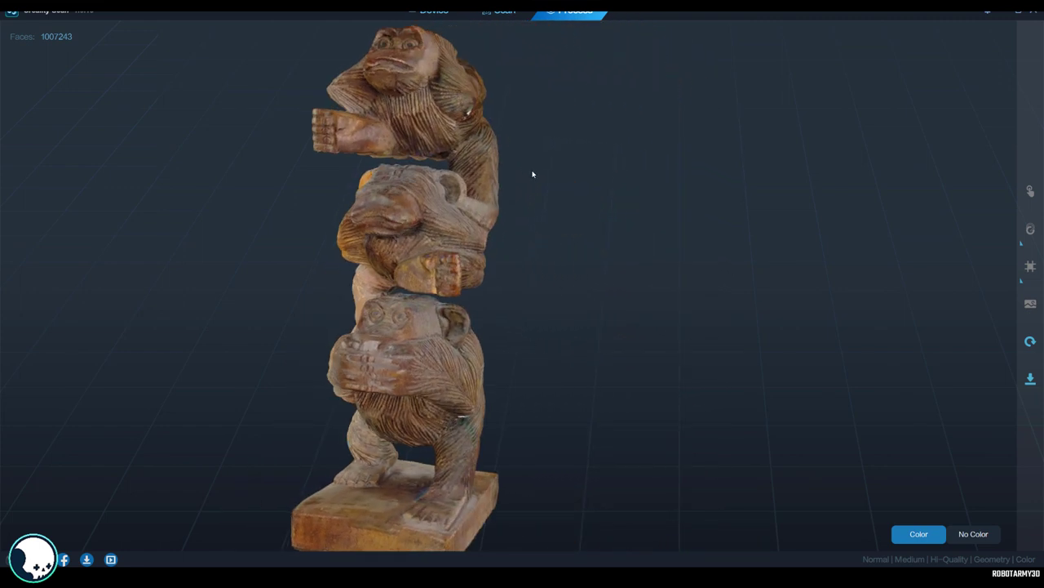
drag(532, 175, 490, 285)
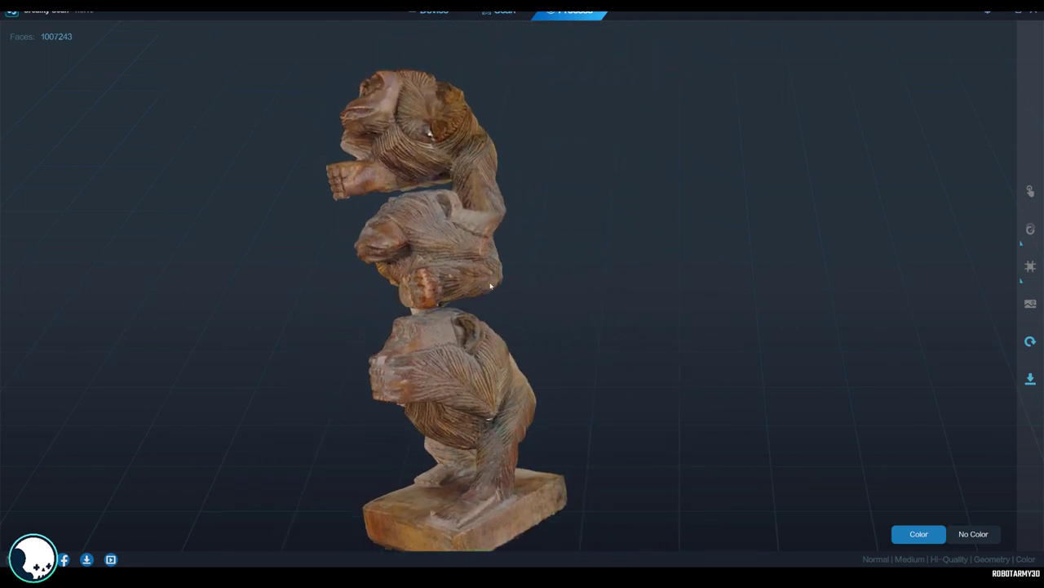
drag(490, 285, 277, 232)
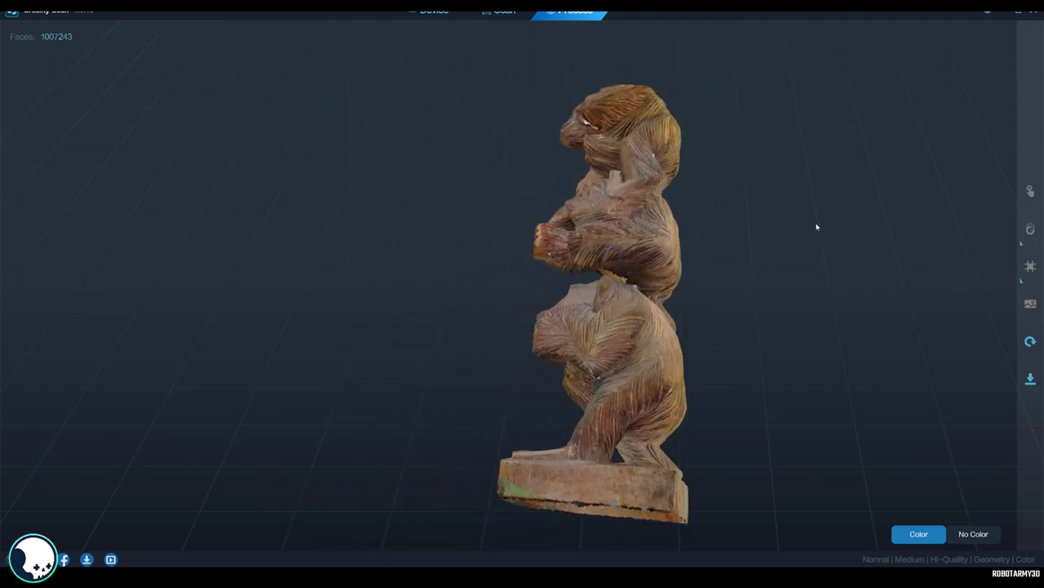
drag(816, 226, 699, 151)
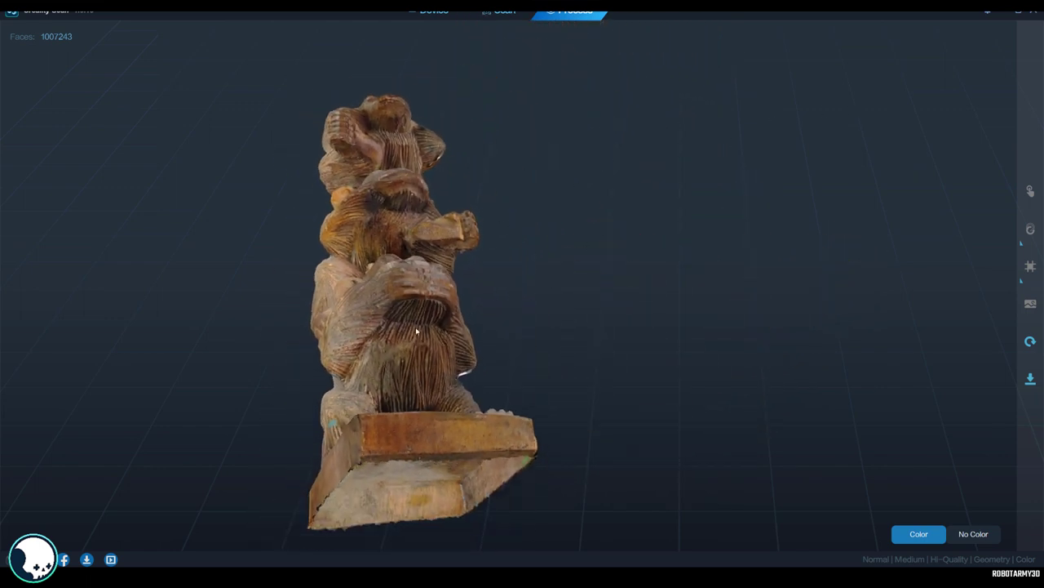
Tilt the view to check the base underside and top, then return upright on the lower monkeys
drag(416, 326, 563, 269)
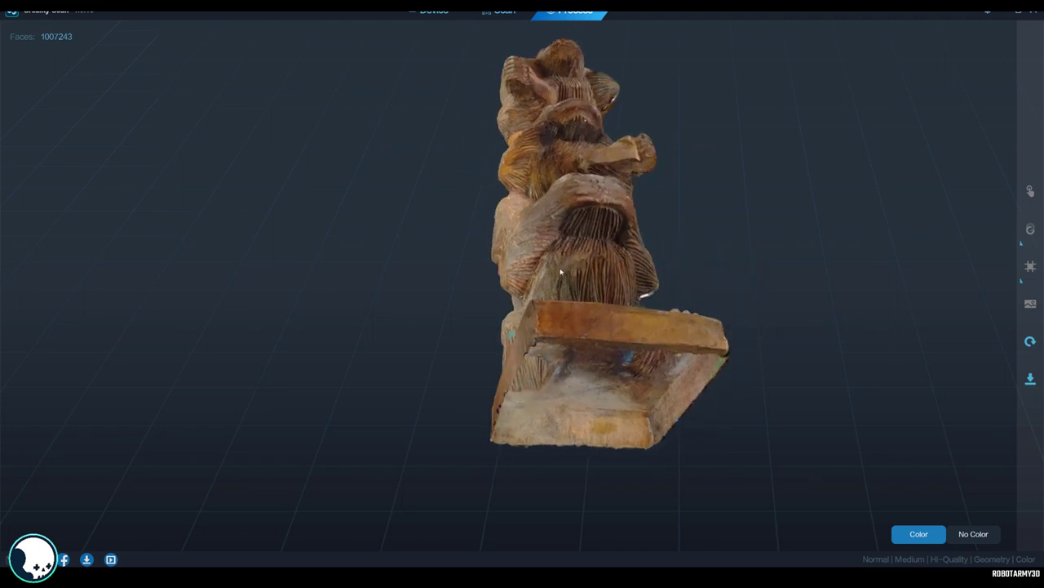
drag(563, 270, 588, 220)
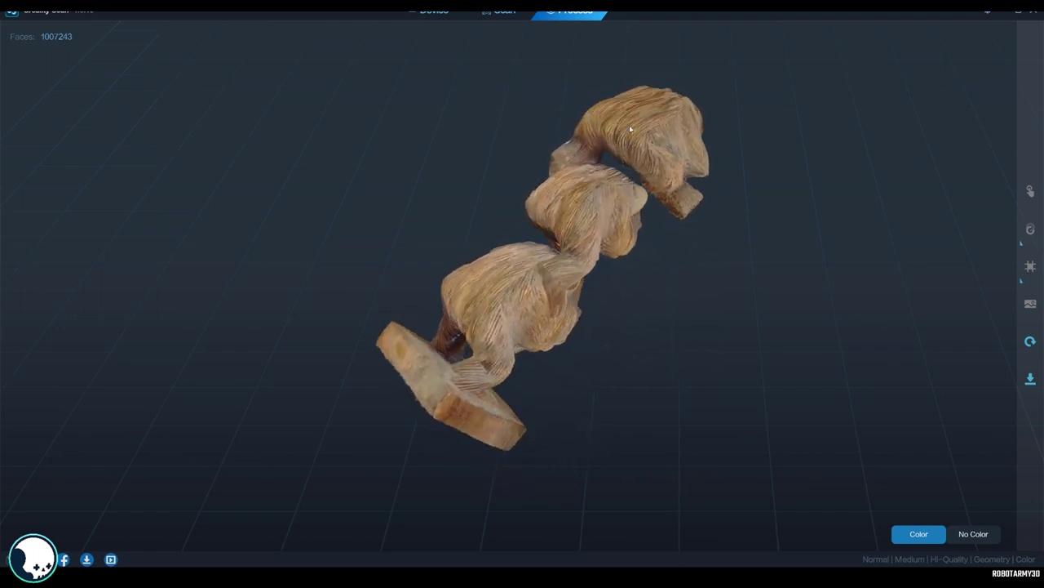
drag(630, 128, 661, 264)
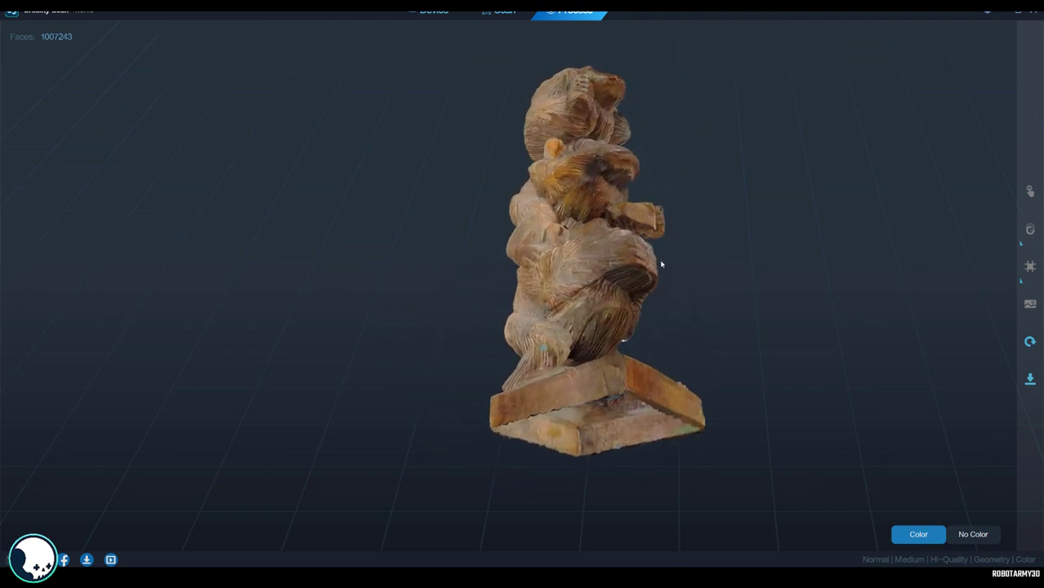
drag(661, 264, 584, 351)
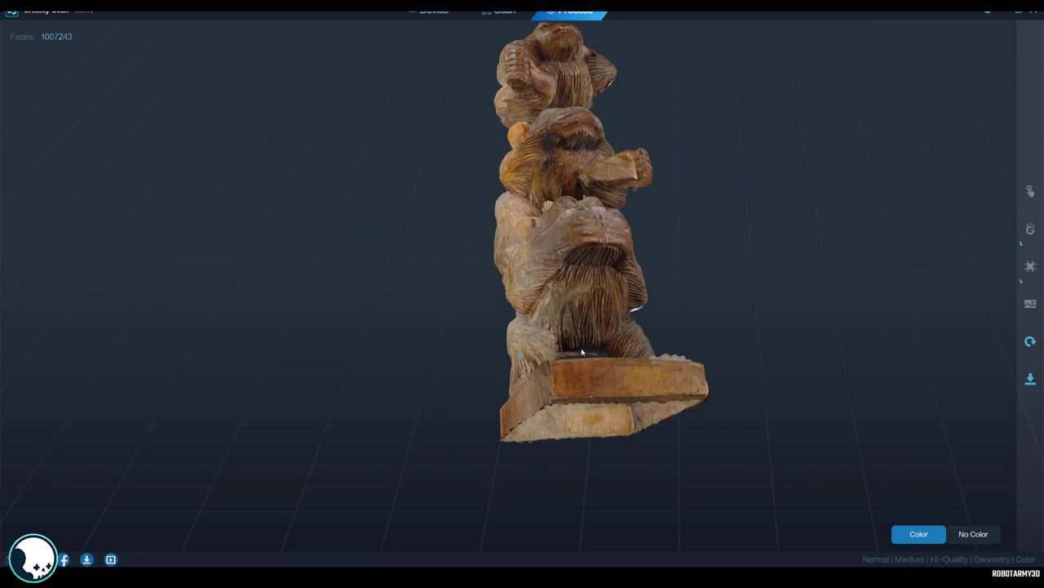
drag(584, 351, 535, 262)
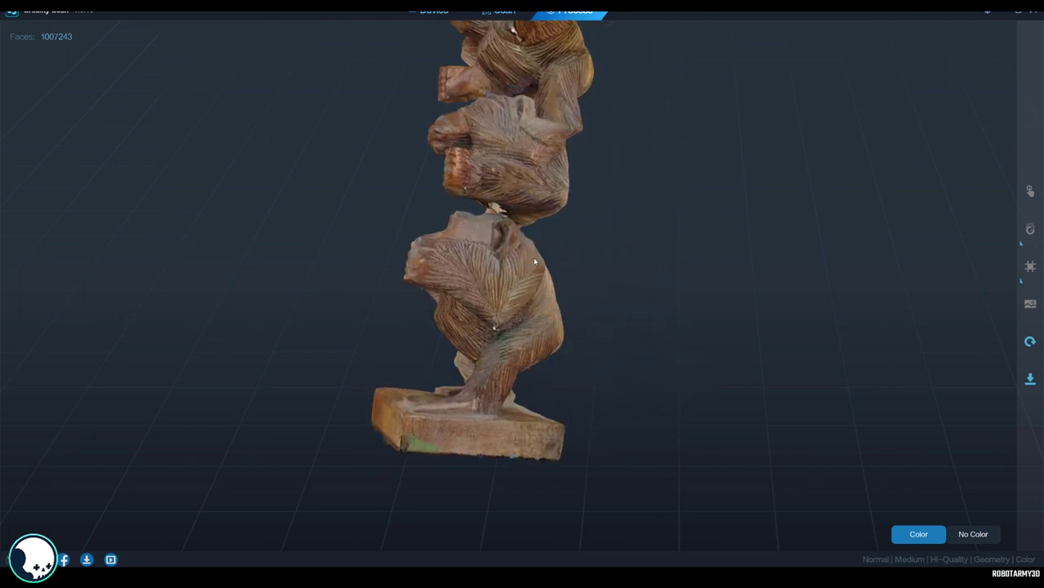
drag(535, 261, 480, 179)
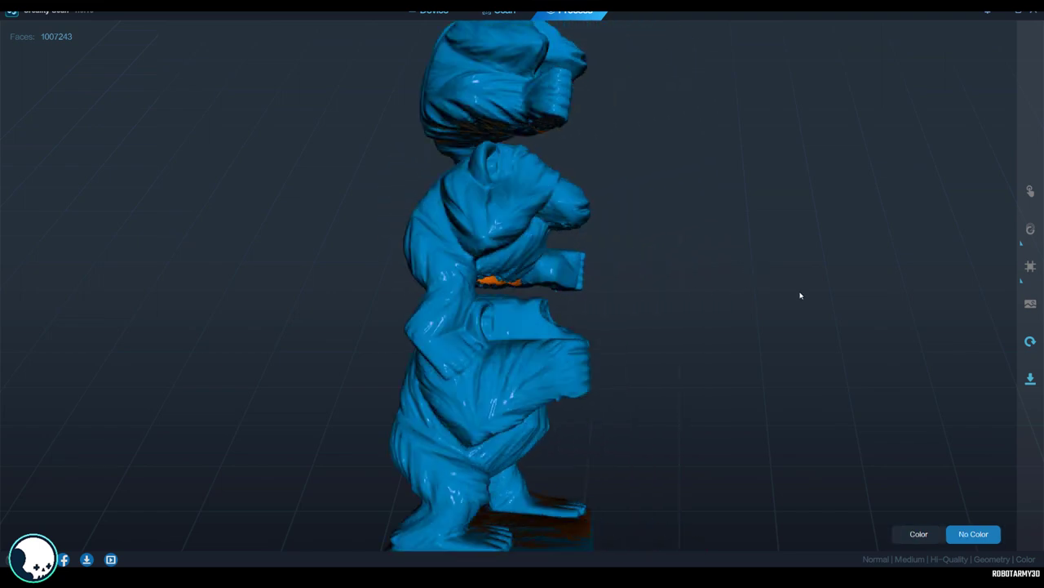
Orbit the untextured No Color mesh to inspect its bare surface detail
drag(799, 296, 559, 274)
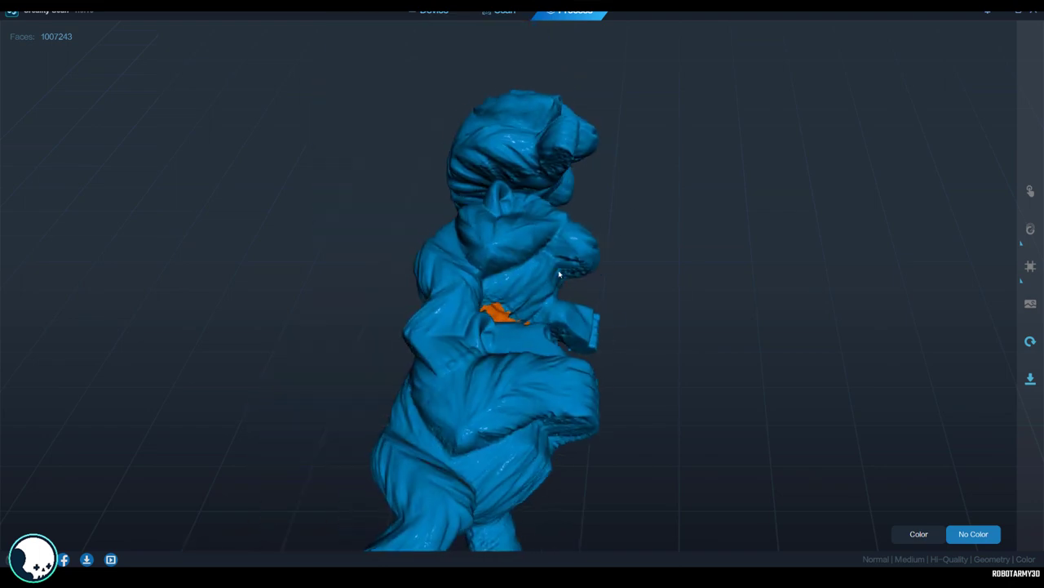
drag(558, 274, 405, 258)
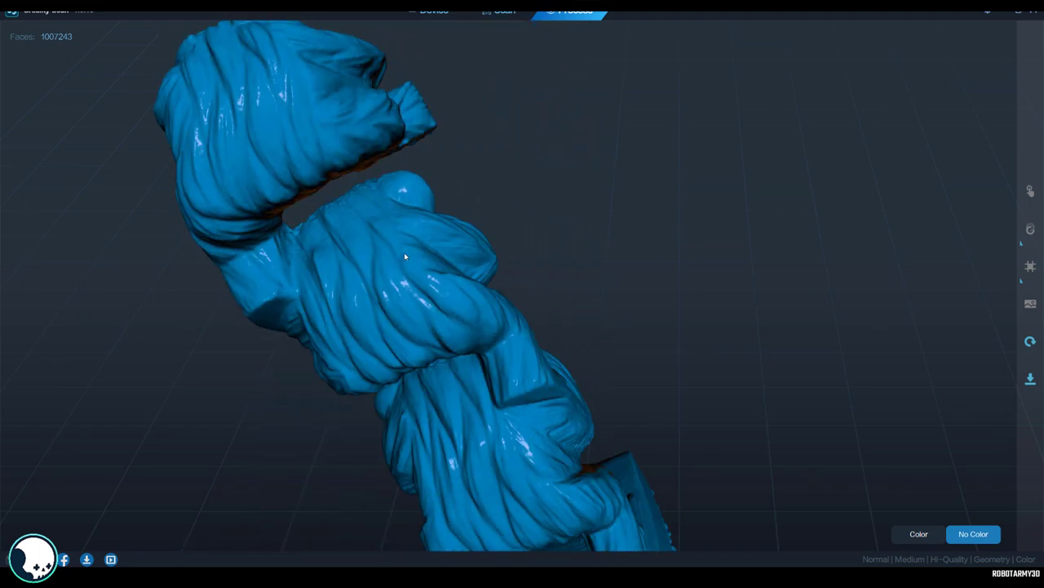
drag(404, 254, 535, 137)
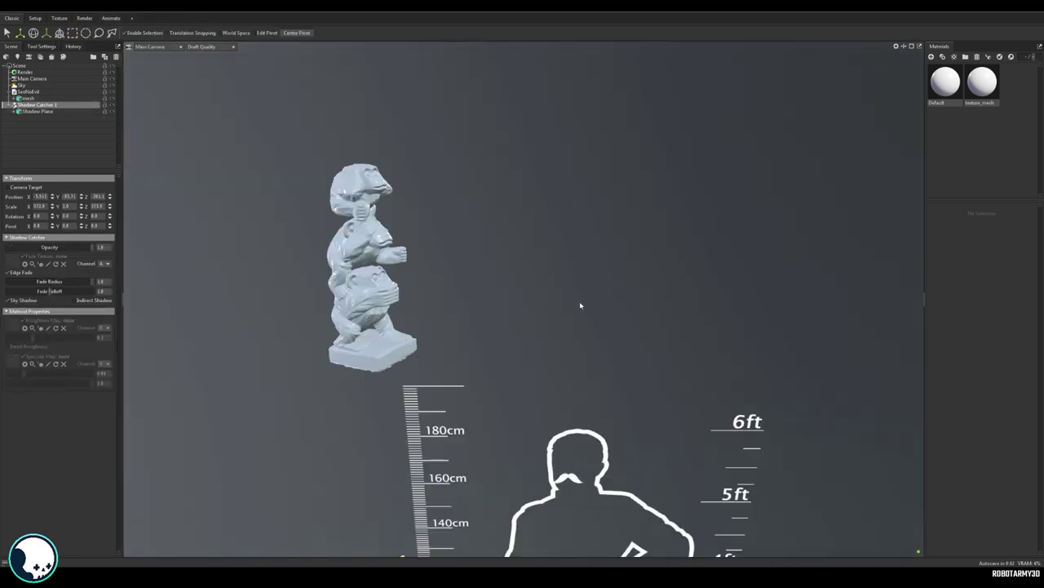
In Viewport Settings, enable the Wireframe overlay on the textured statue
click(894, 46)
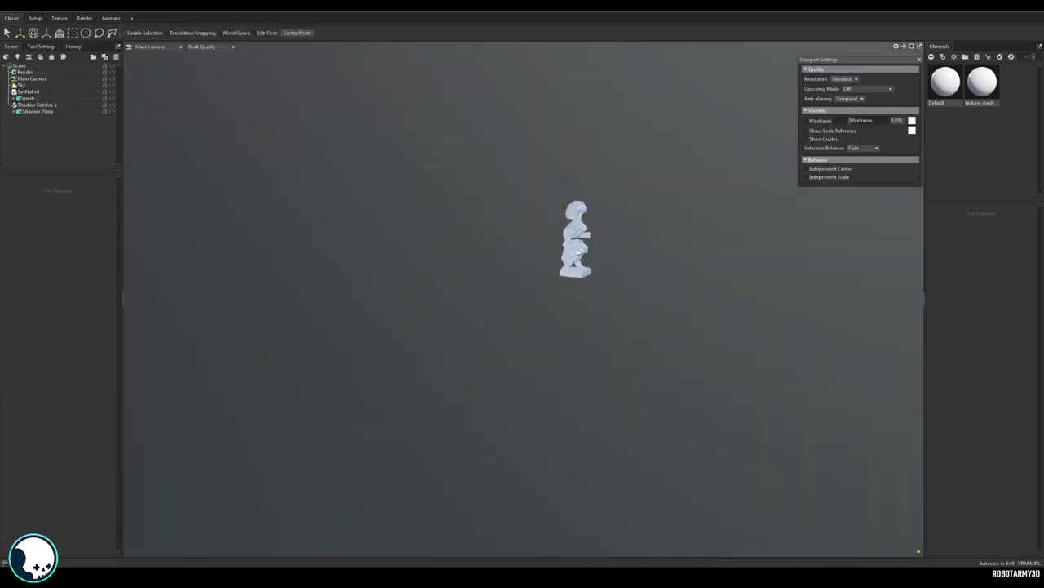
click(38, 104)
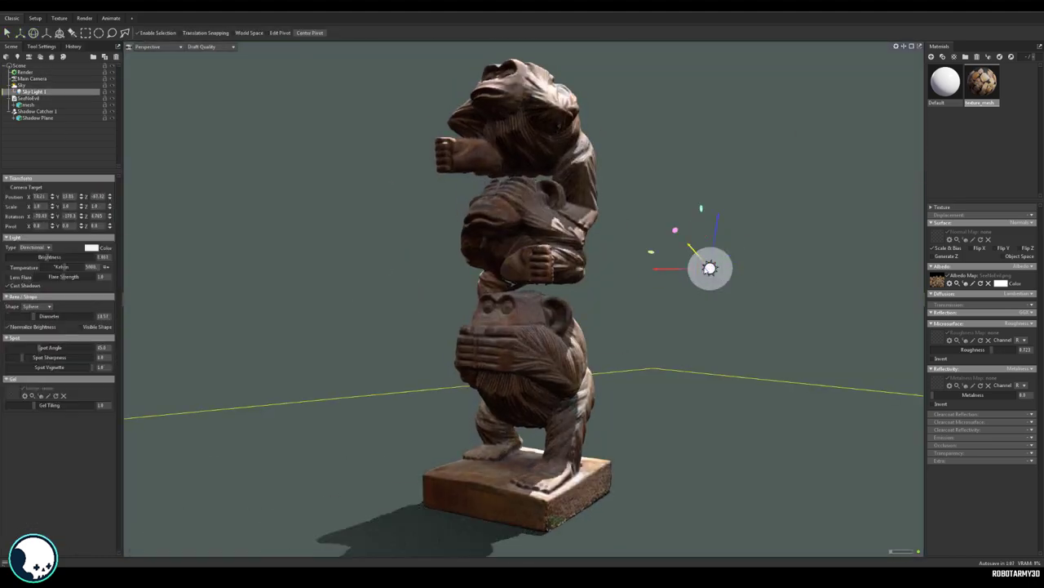
click(21, 85)
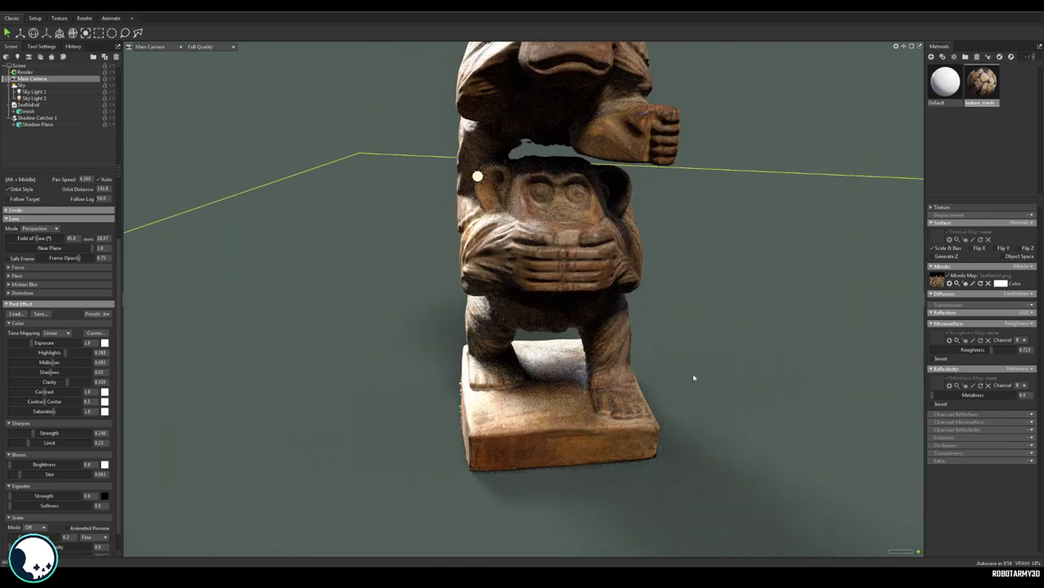
click(896, 46)
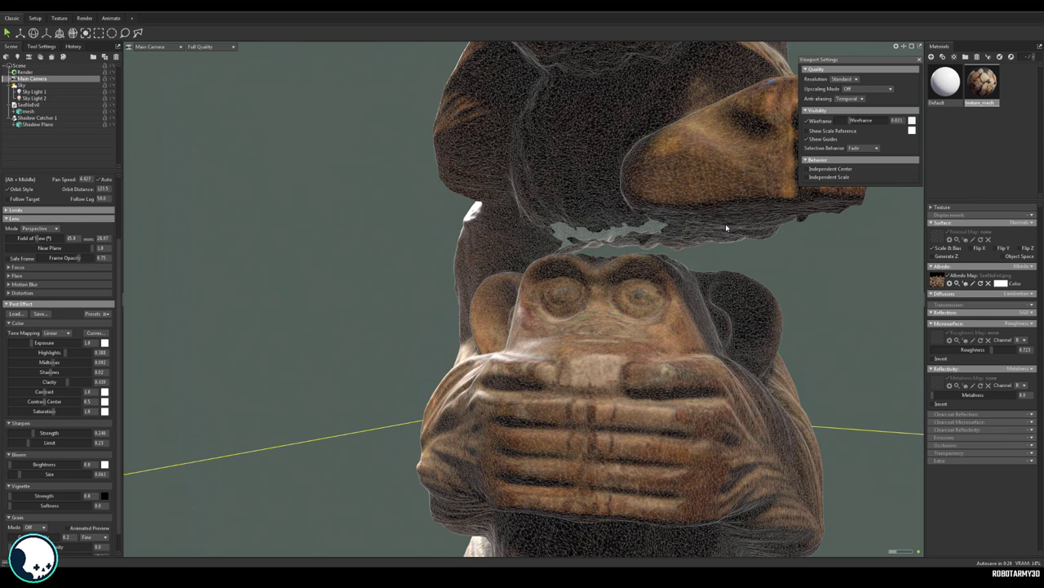
mouse_move(636, 174)
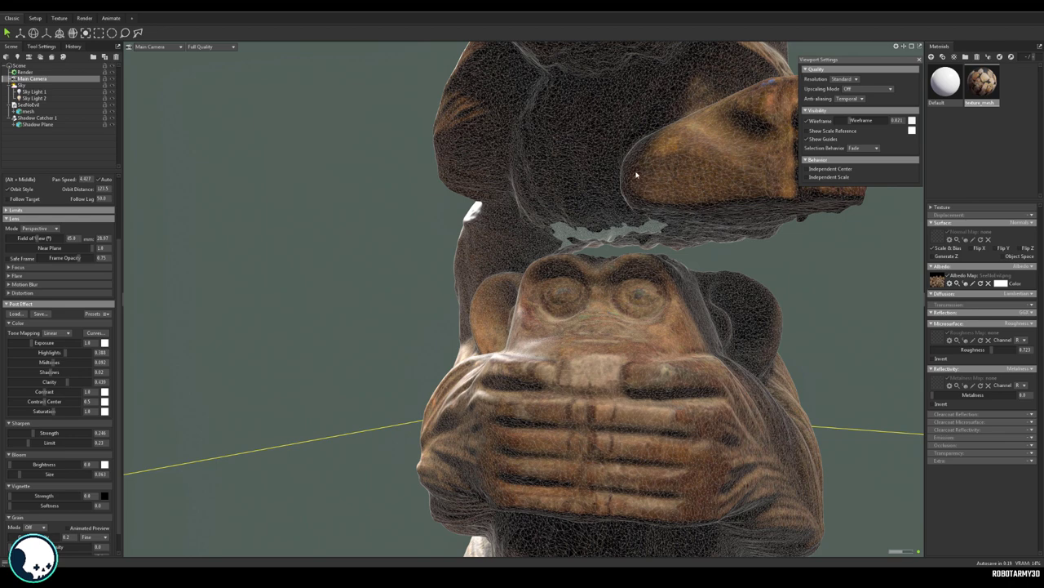
mouse_move(610, 196)
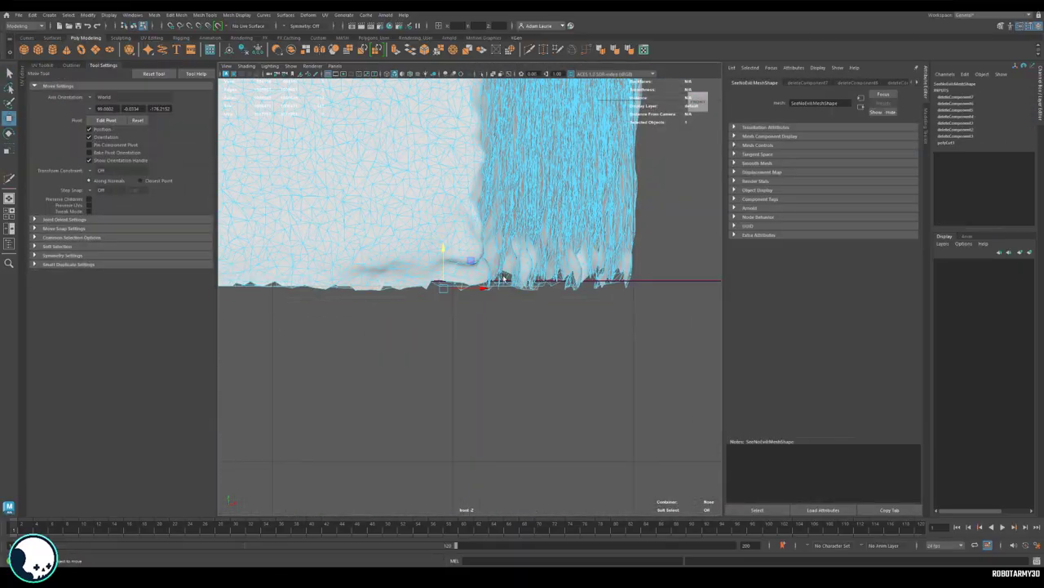
Edit the vertices along the scan mesh's ragged bottom edge to tidy the base
drag(470, 245, 490, 367)
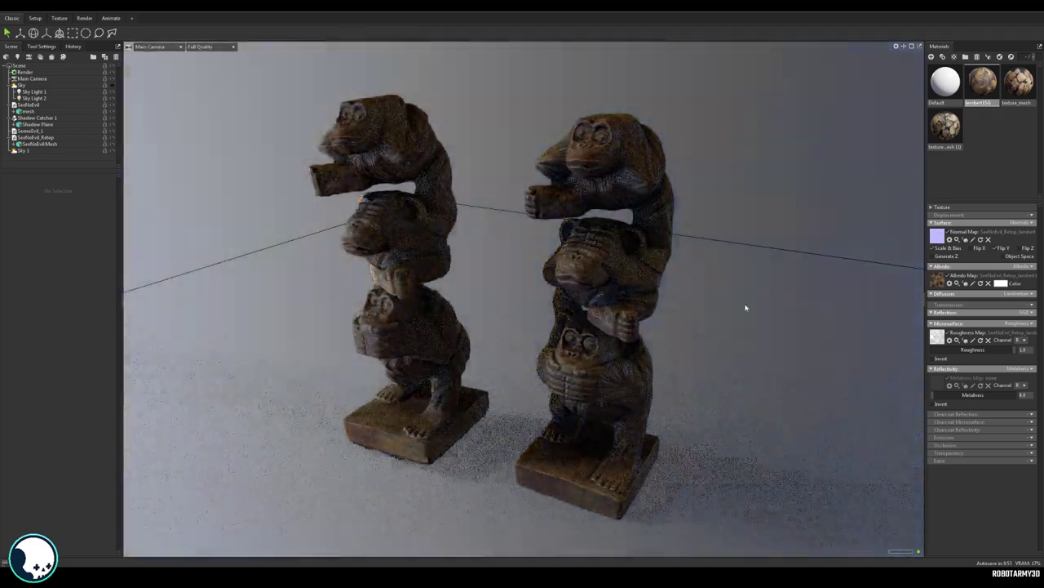
Orbit both statues and enable Wireframe in Viewport Settings to show their meshes
drag(744, 307, 626, 301)
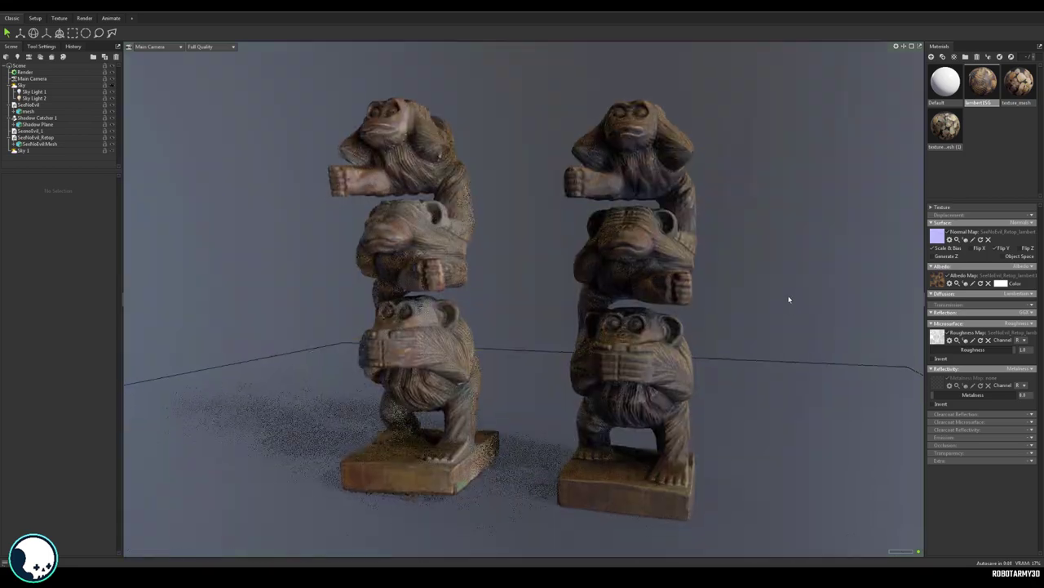
click(896, 45)
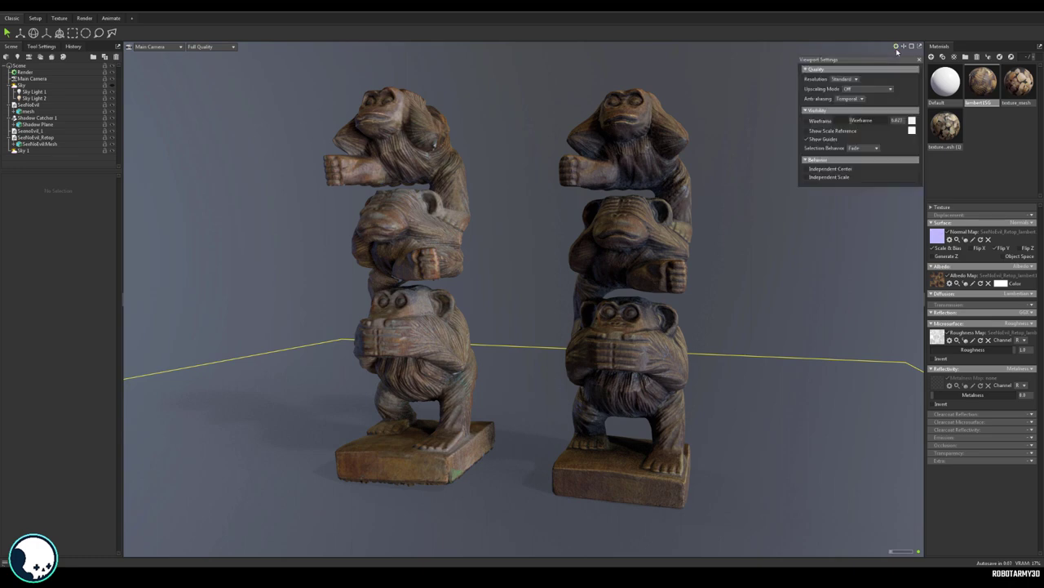
click(806, 121)
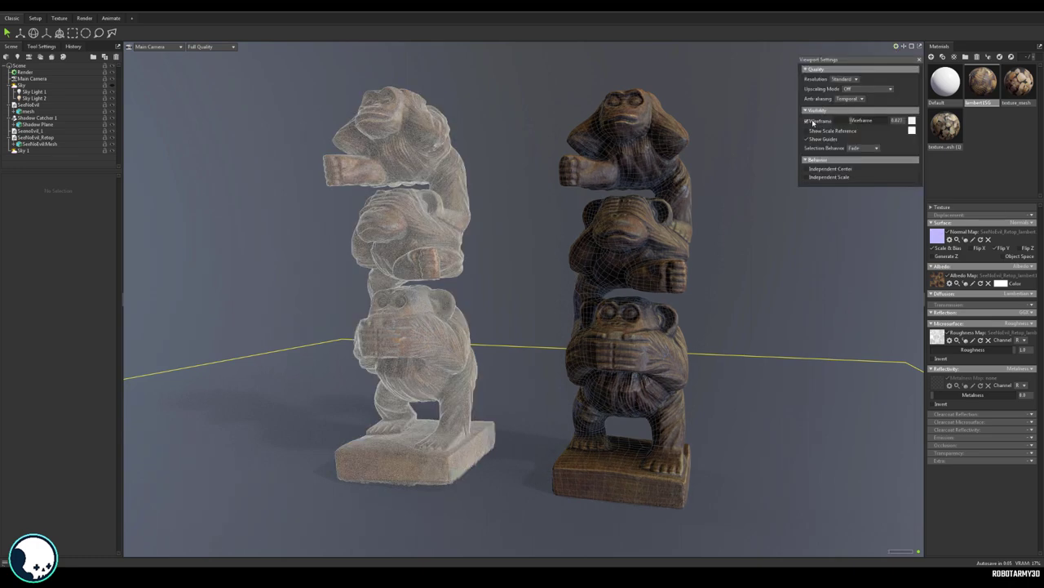
click(806, 121)
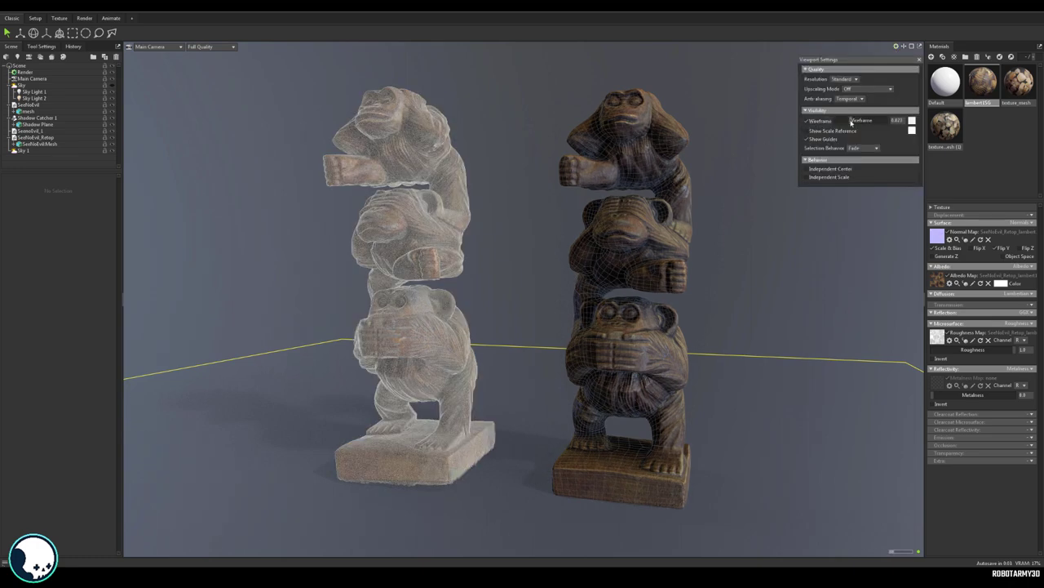